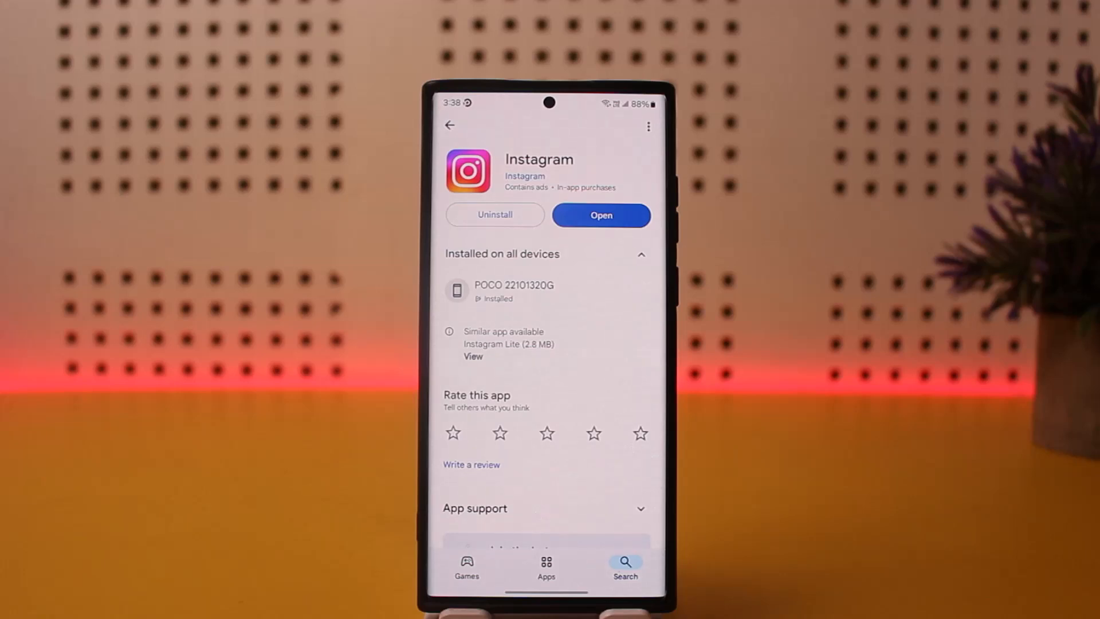
Step: Launch Instagram from its Play Store page into the account's profile
click(601, 216)
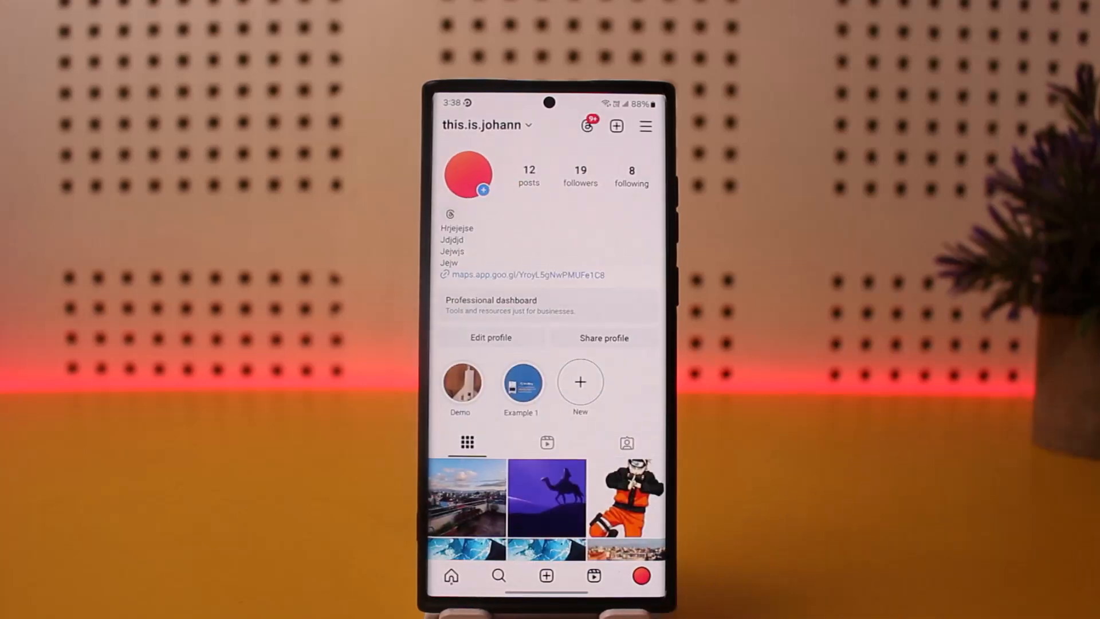
Step: Scroll the profile grid down to reach the rooftop city-view post with Sneaky Snitch
scroll(down, 3)
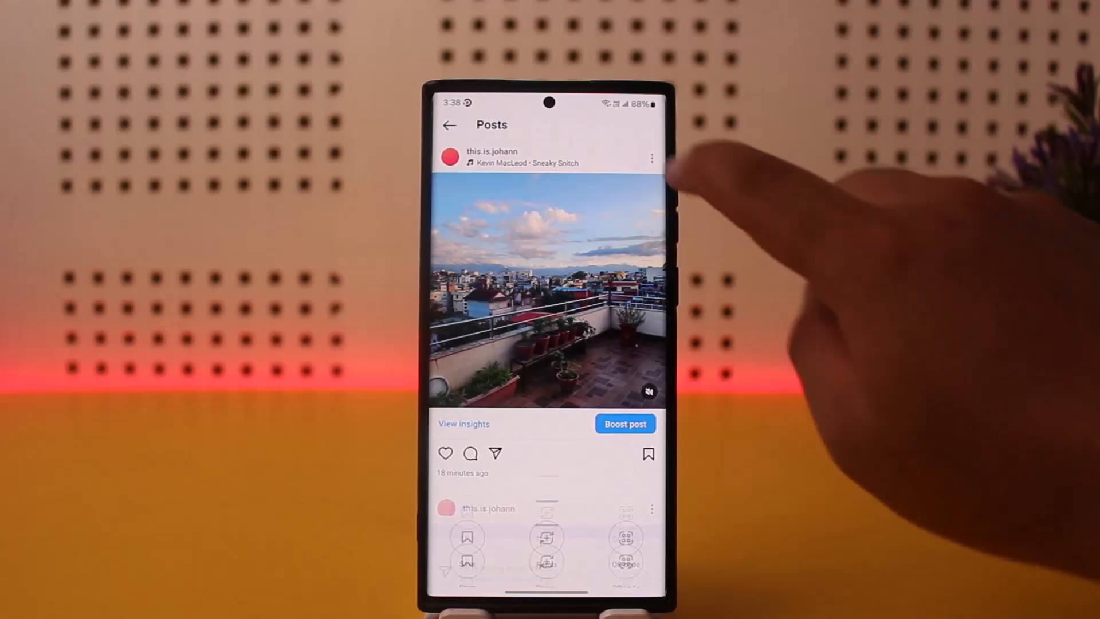
Step: Show the rooftop post's options sheet (Archive, Edit, Pin), dismissing and reopening it once
click(652, 156)
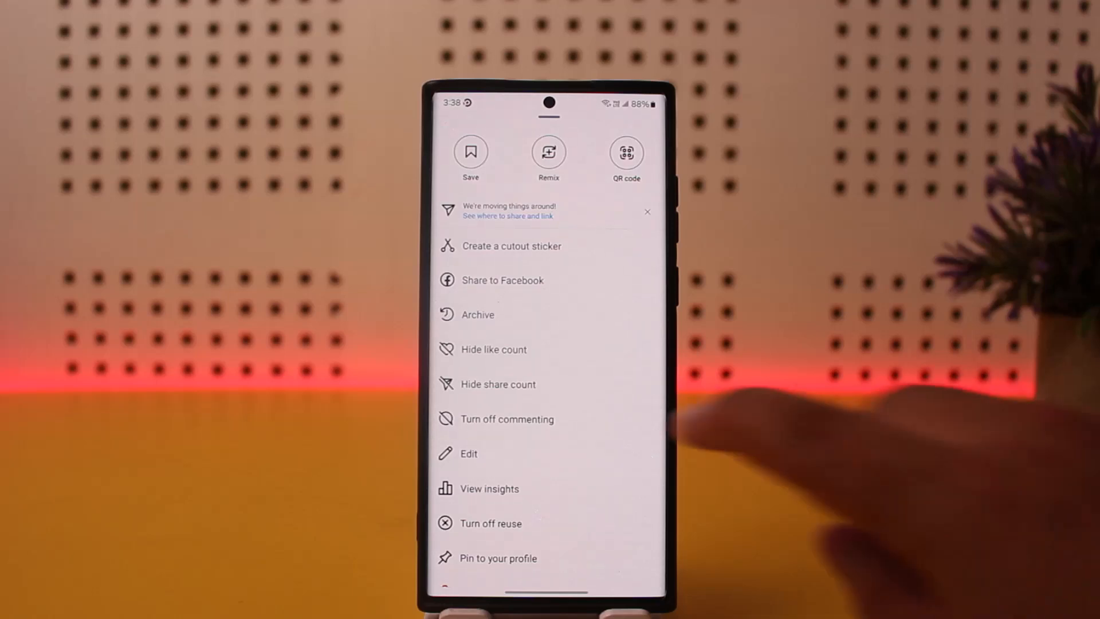
click(468, 454)
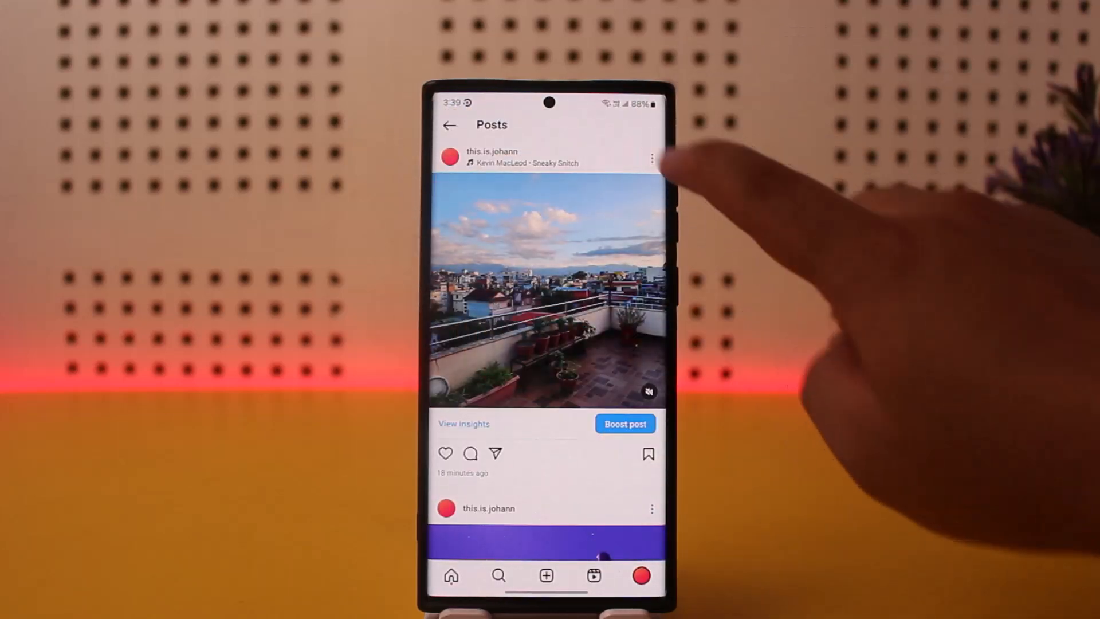
click(652, 154)
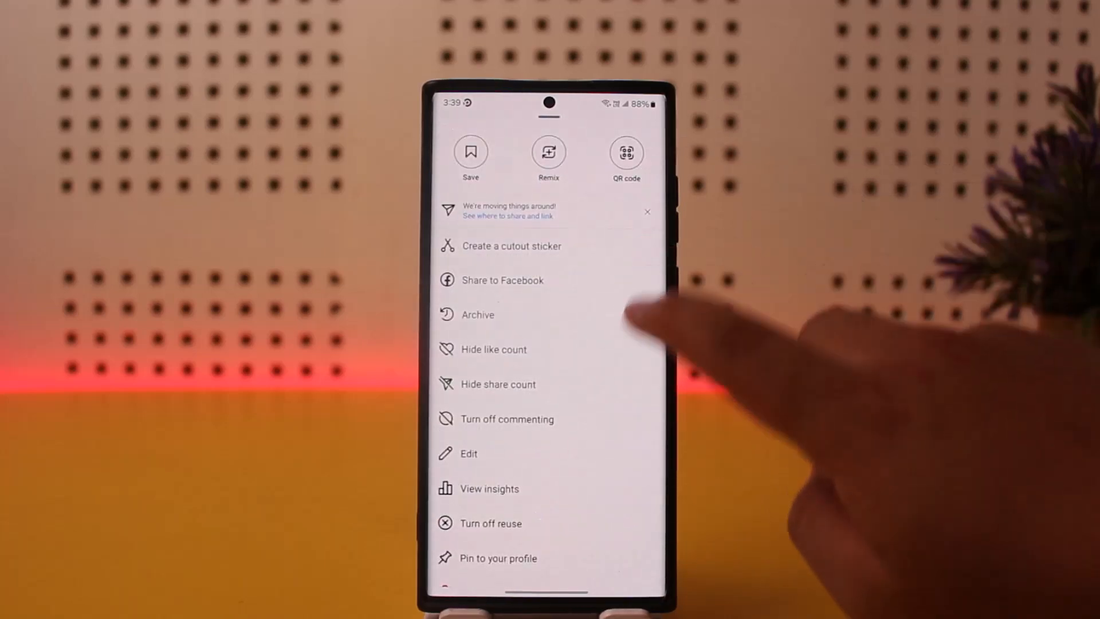